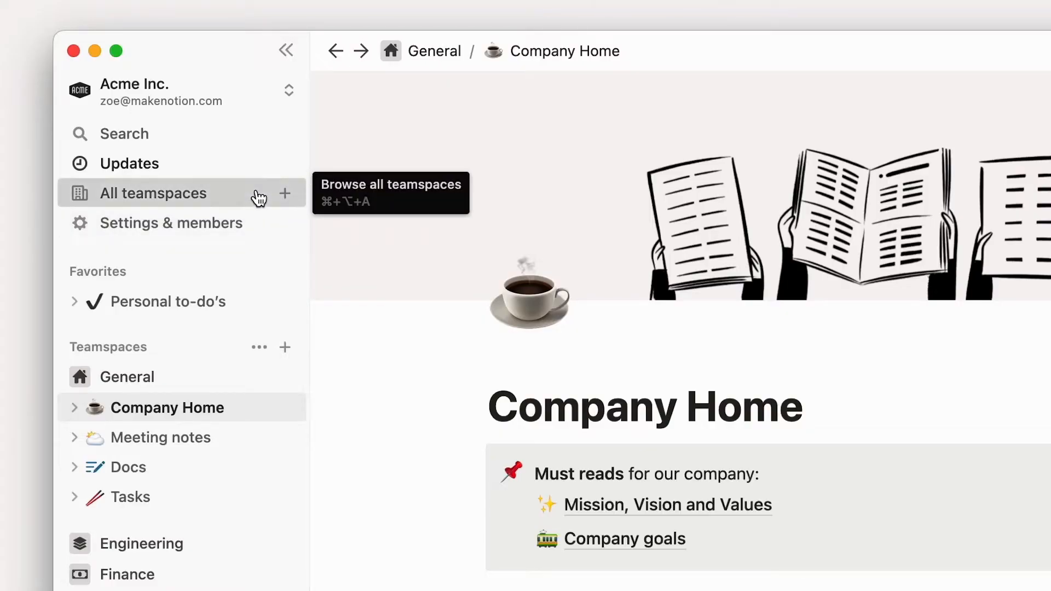
# Browse the teamspaces list and open the Tasks database from the General teamspace.
pyautogui.click(153, 193)
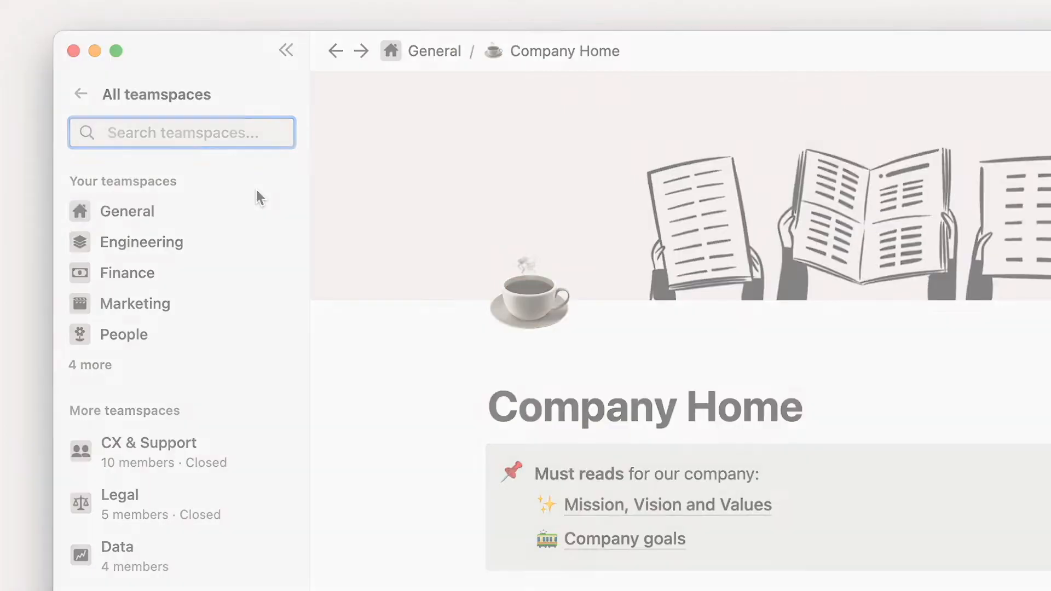
pyautogui.click(80, 93)
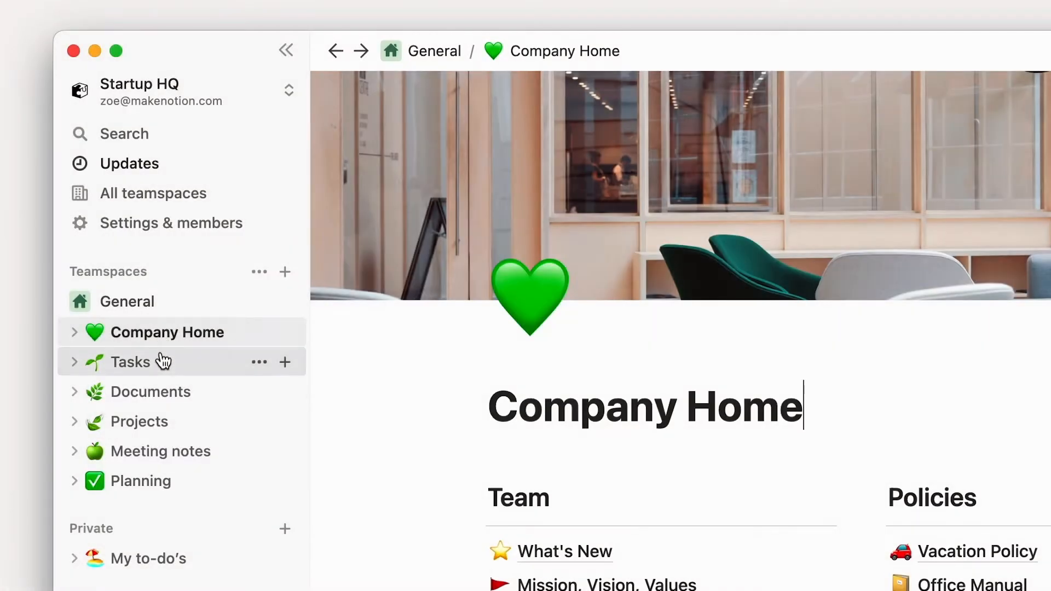
pyautogui.moveTo(164, 369)
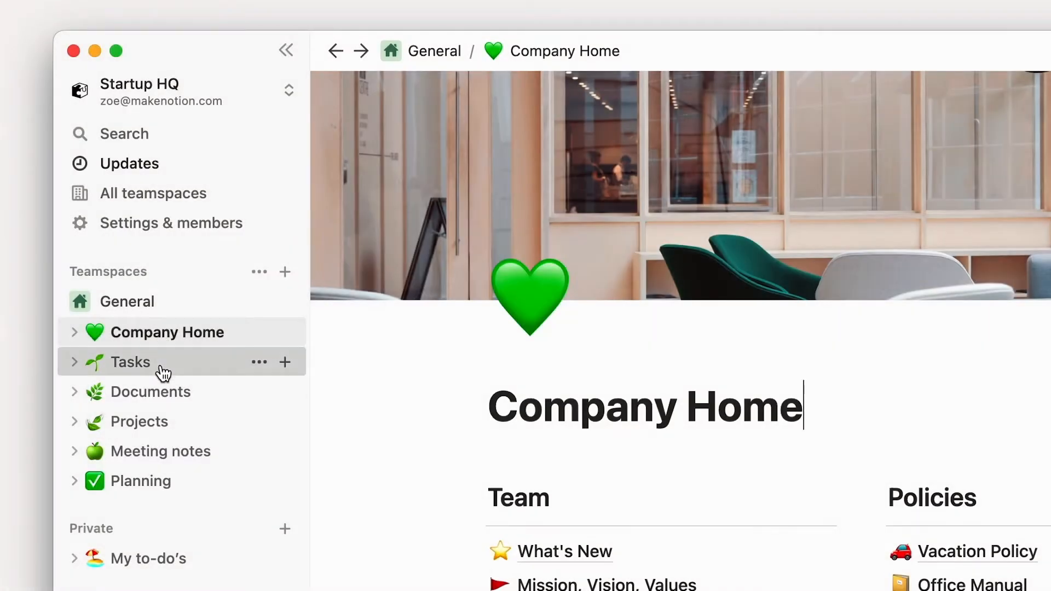
pyautogui.click(130, 362)
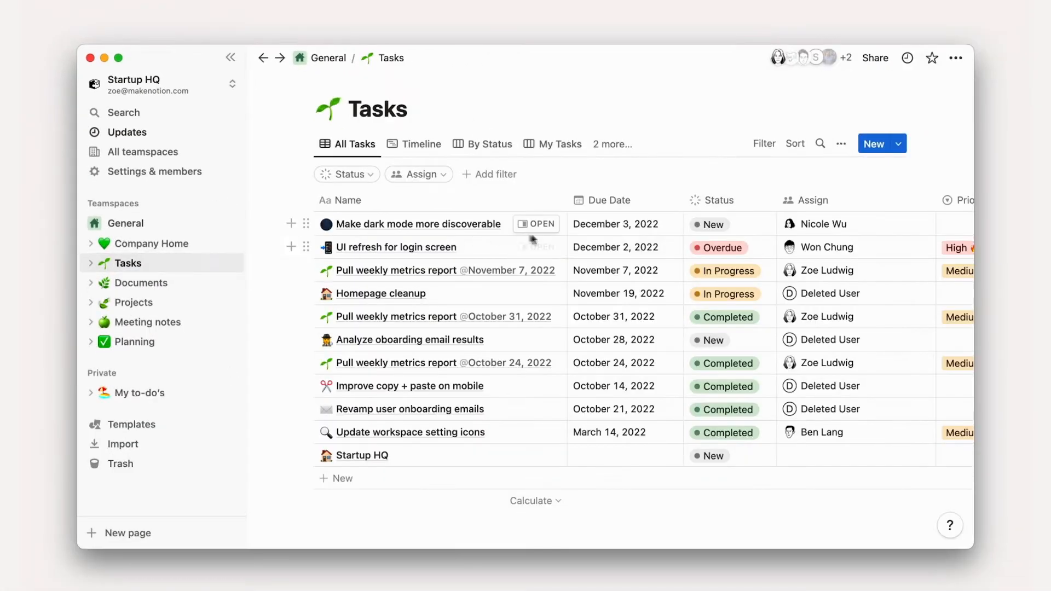
pyautogui.click(536, 223)
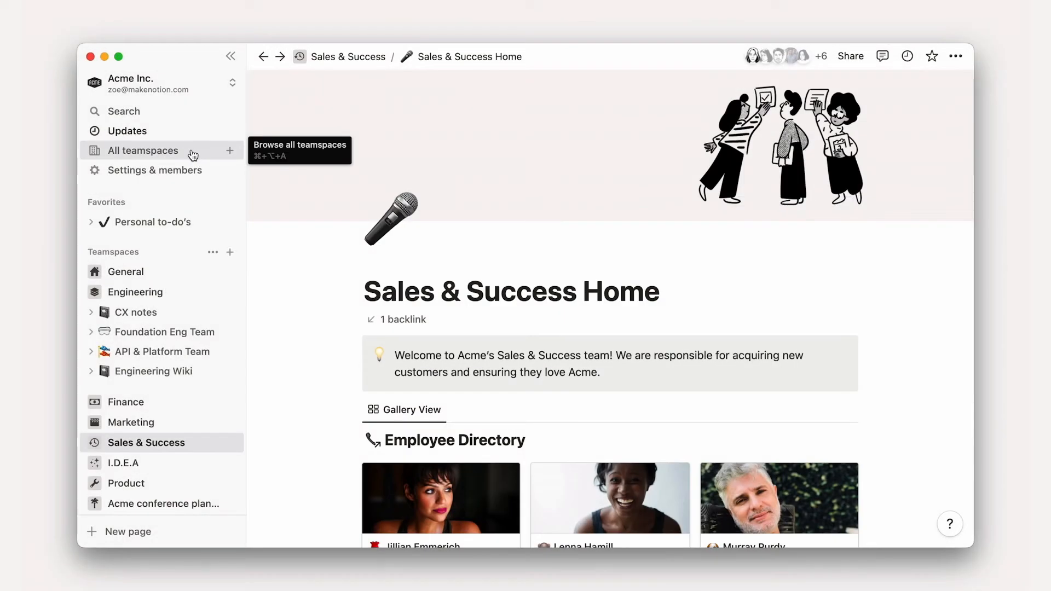
# Join the People teamspace from All teamspaces and open its People Home.
pyautogui.click(142, 150)
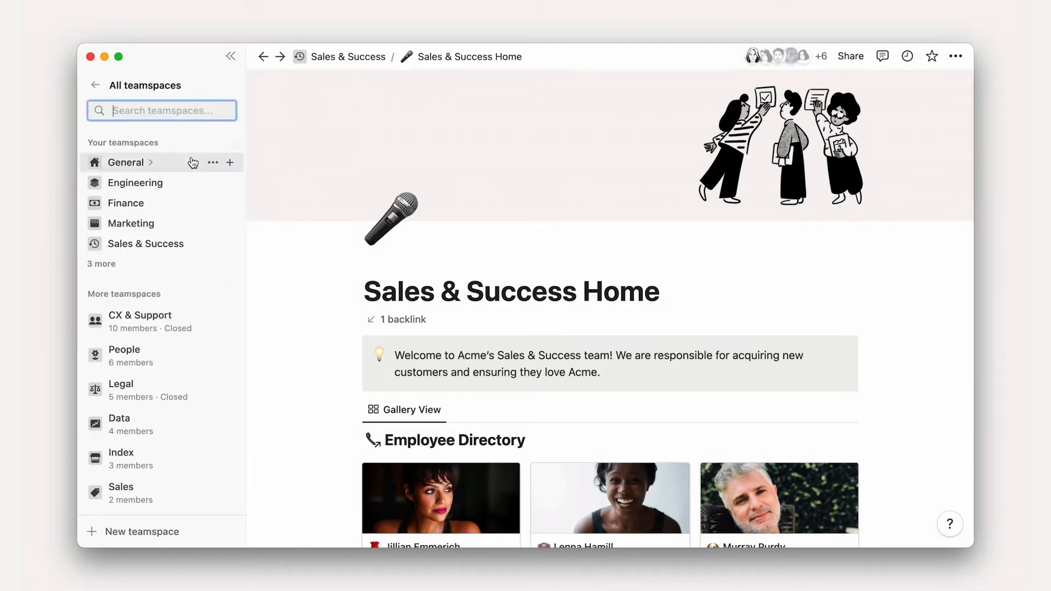
pyautogui.moveTo(201, 363)
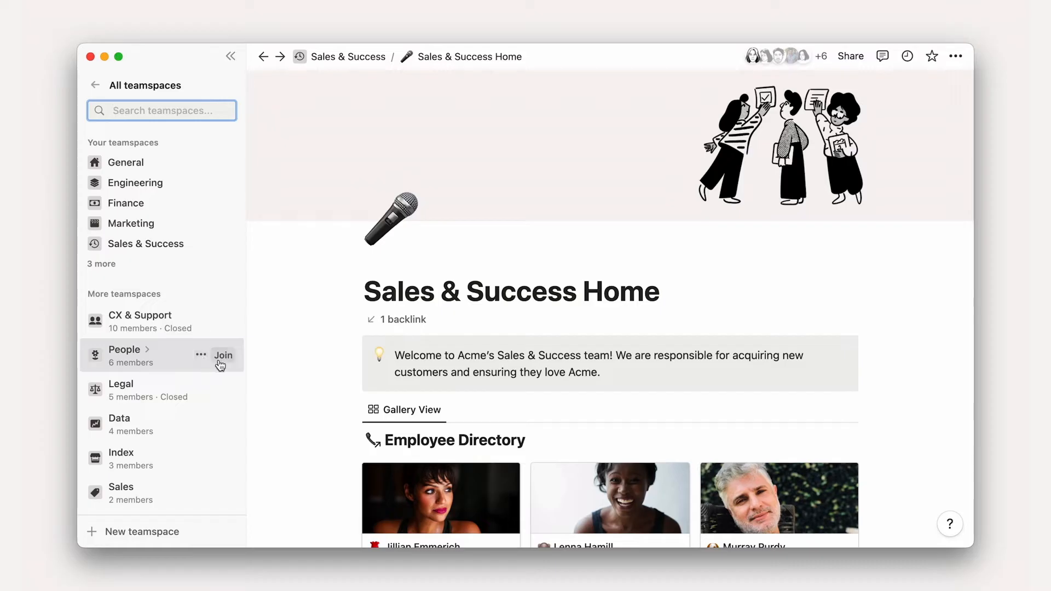
pyautogui.click(223, 355)
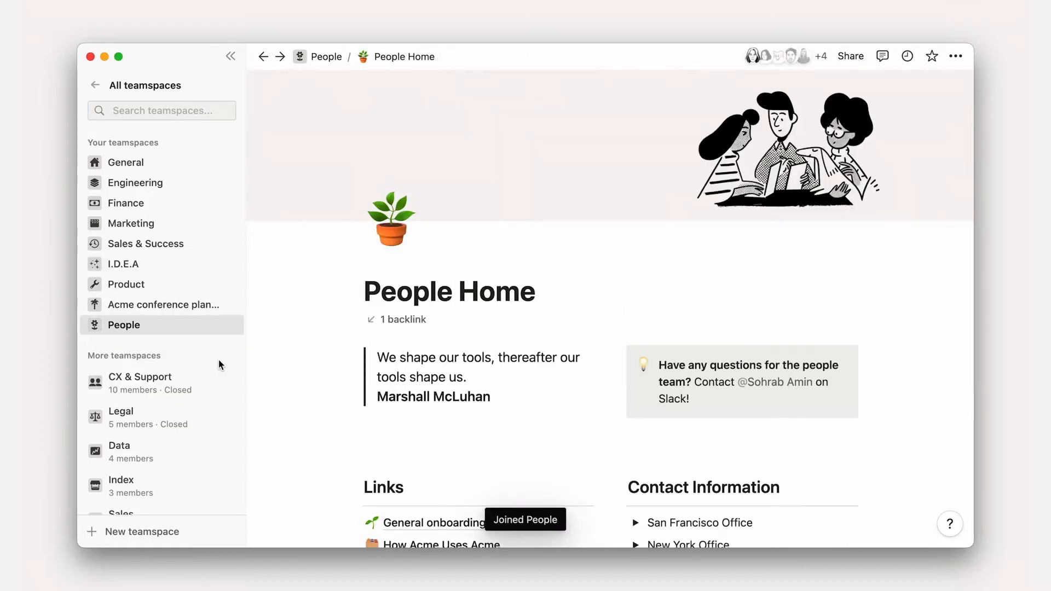
pyautogui.moveTo(138, 330)
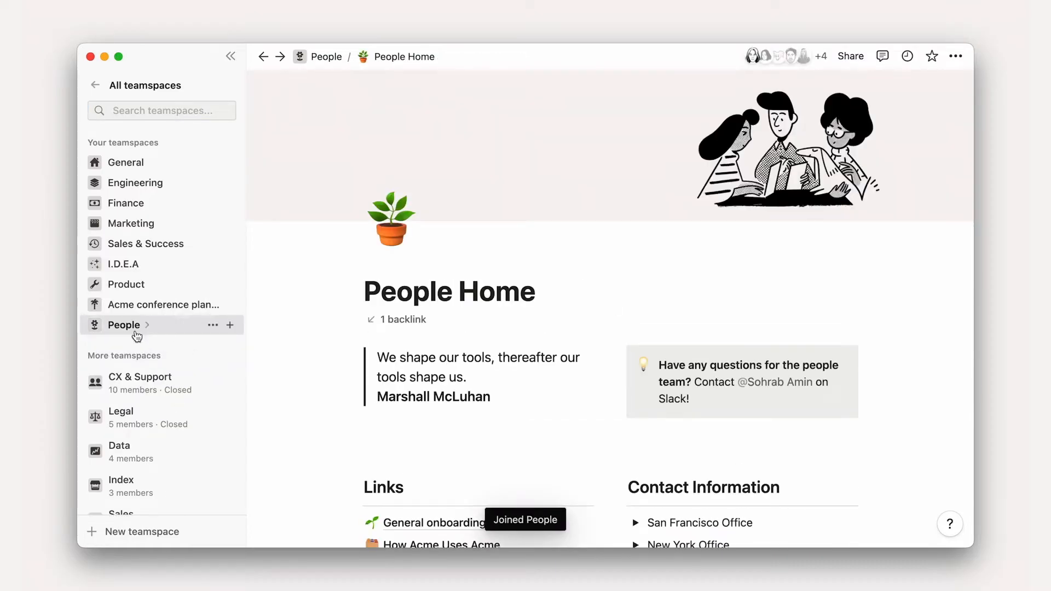
pyautogui.click(124, 325)
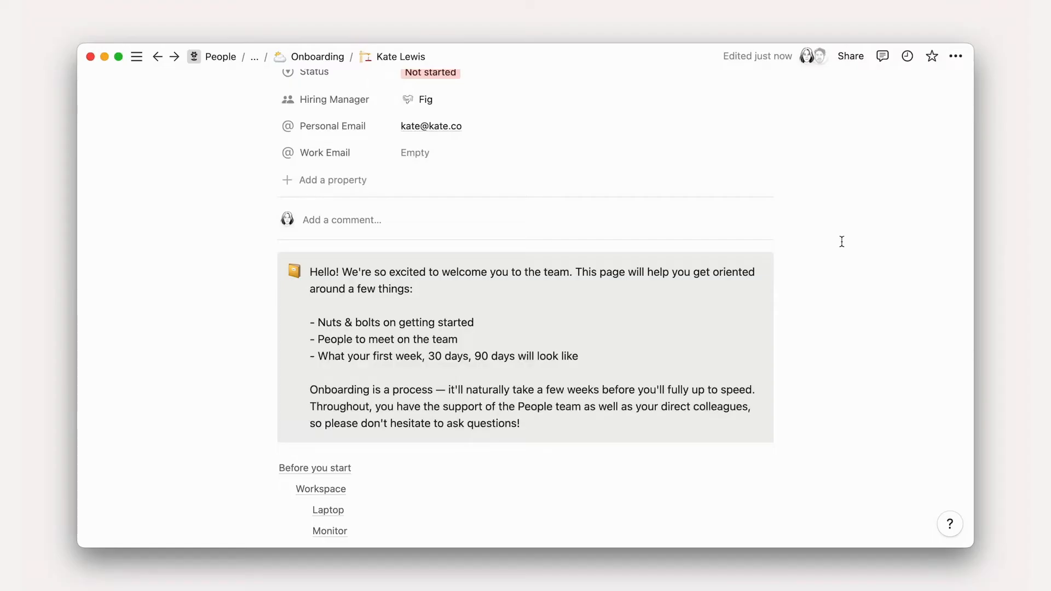
pyautogui.scroll(3)
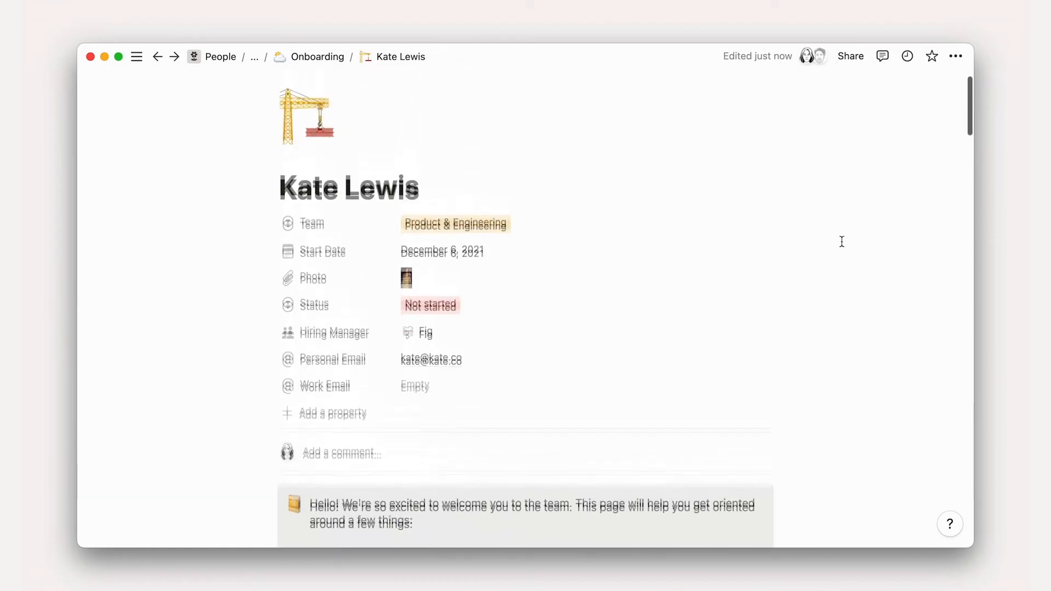
pyautogui.scroll(3)
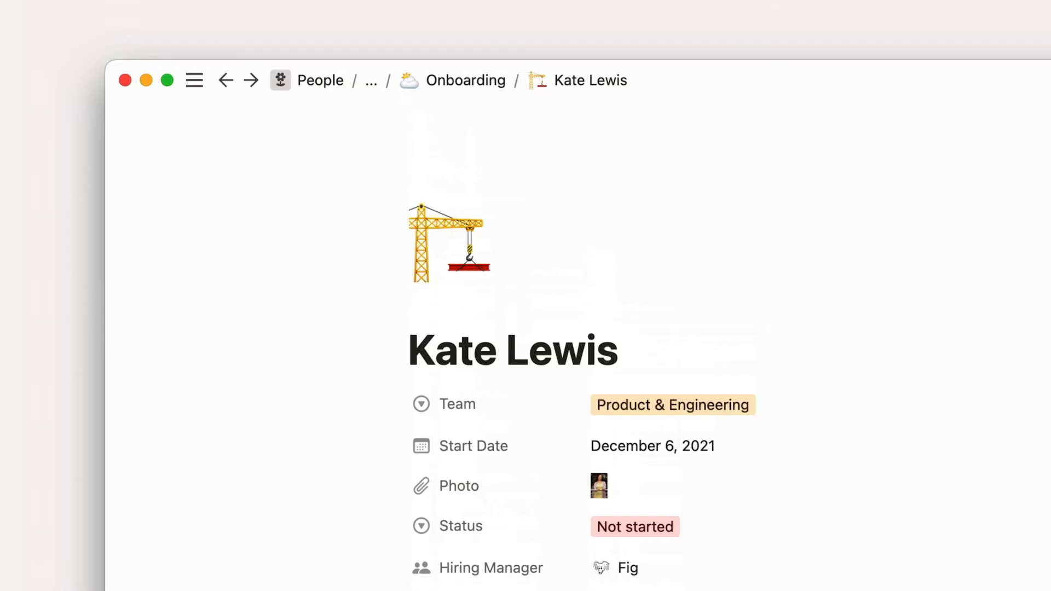
pyautogui.moveTo(371, 80)
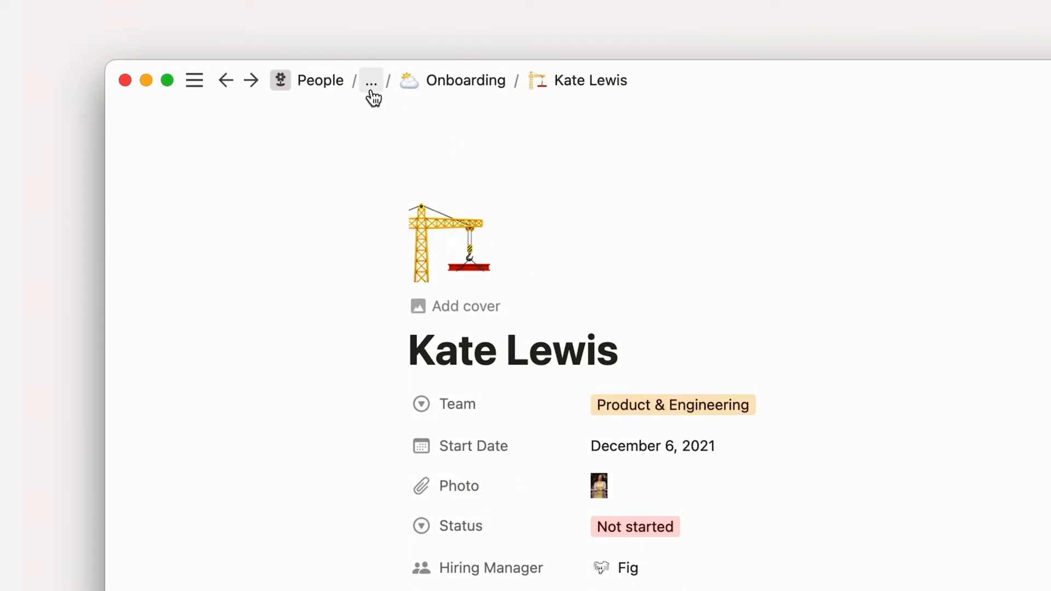
pyautogui.click(371, 80)
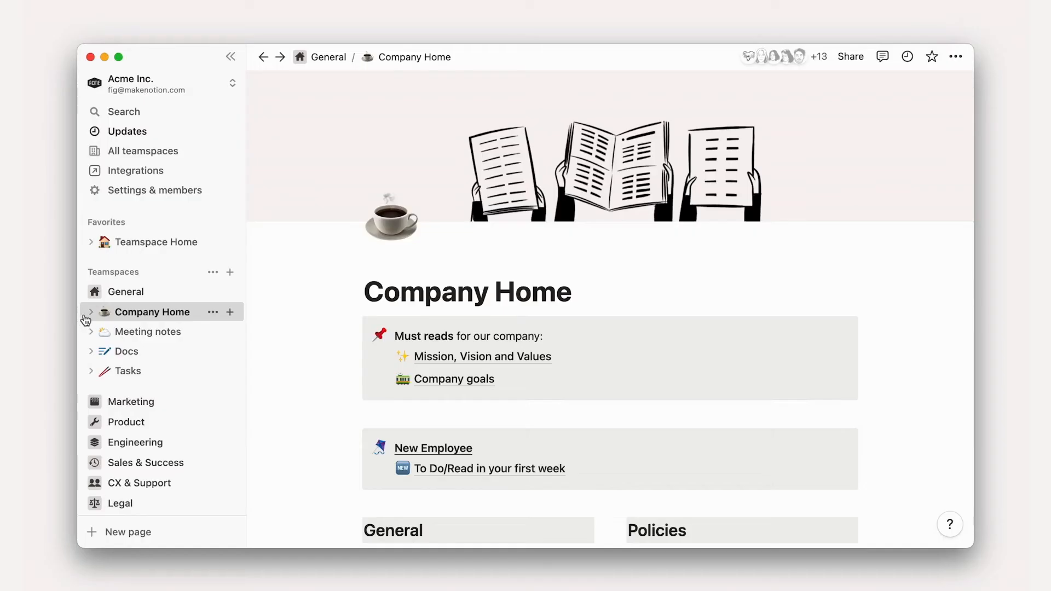
# Expand the Marketing teamspace in the sidebar and open its Marketing Home page.
pyautogui.click(91, 312)
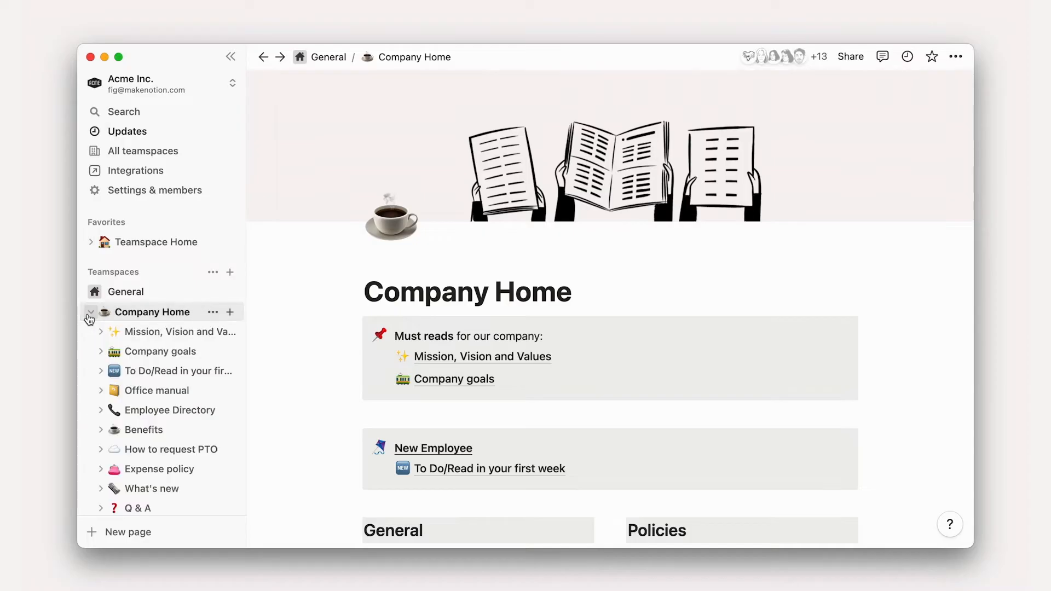
pyautogui.moveTo(160, 350)
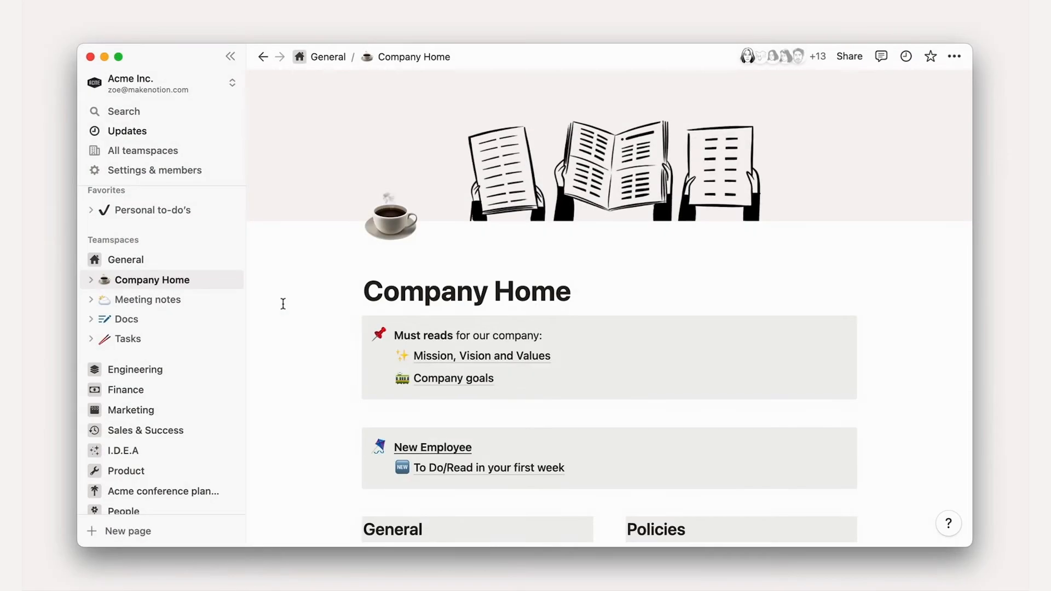
pyautogui.moveTo(161, 410)
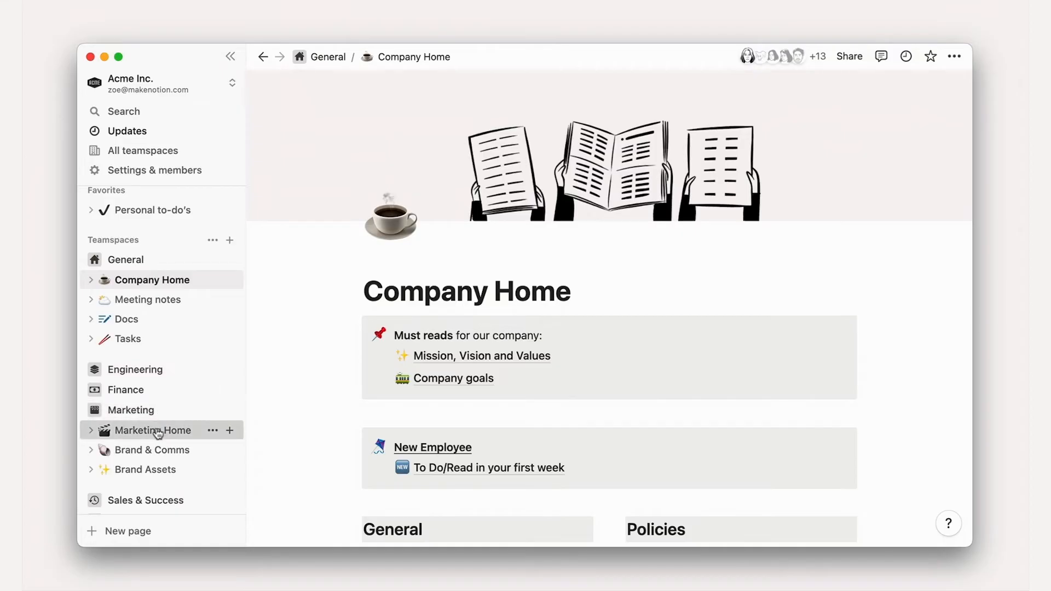
pyautogui.click(152, 429)
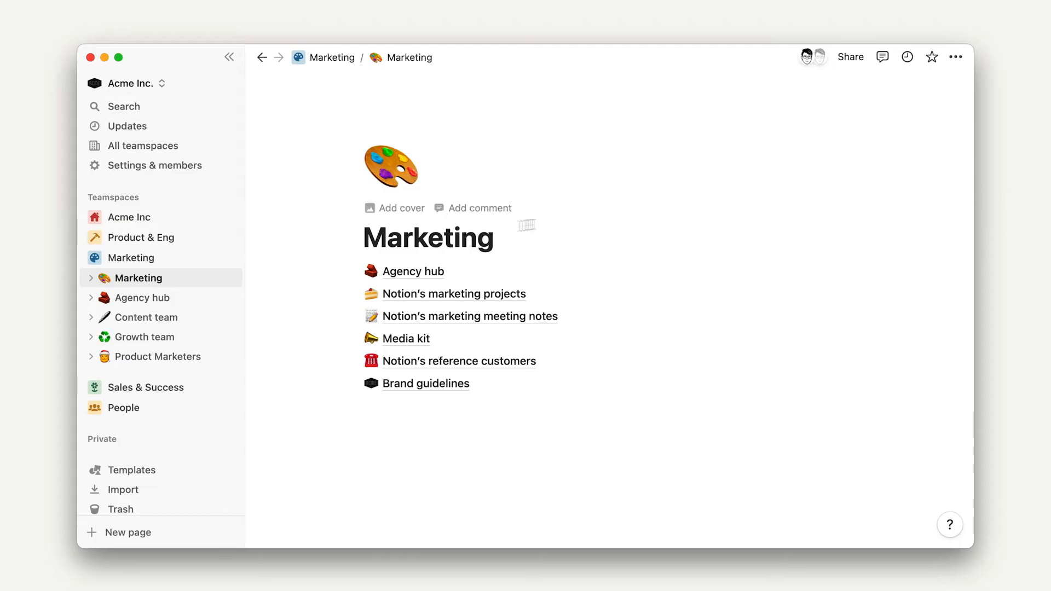
pyautogui.moveTo(137, 257)
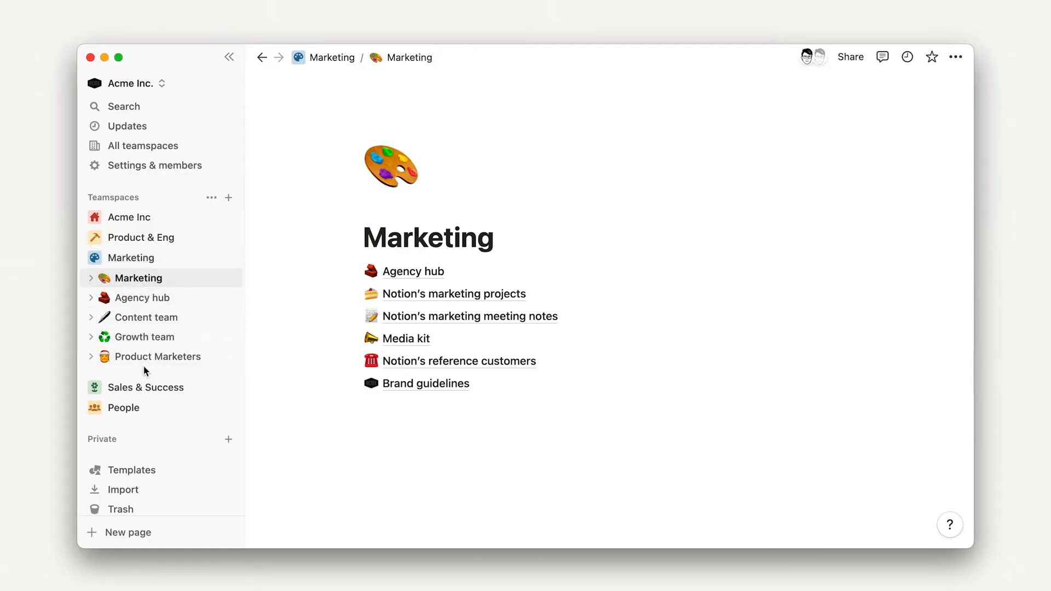
pyautogui.moveTo(145, 317)
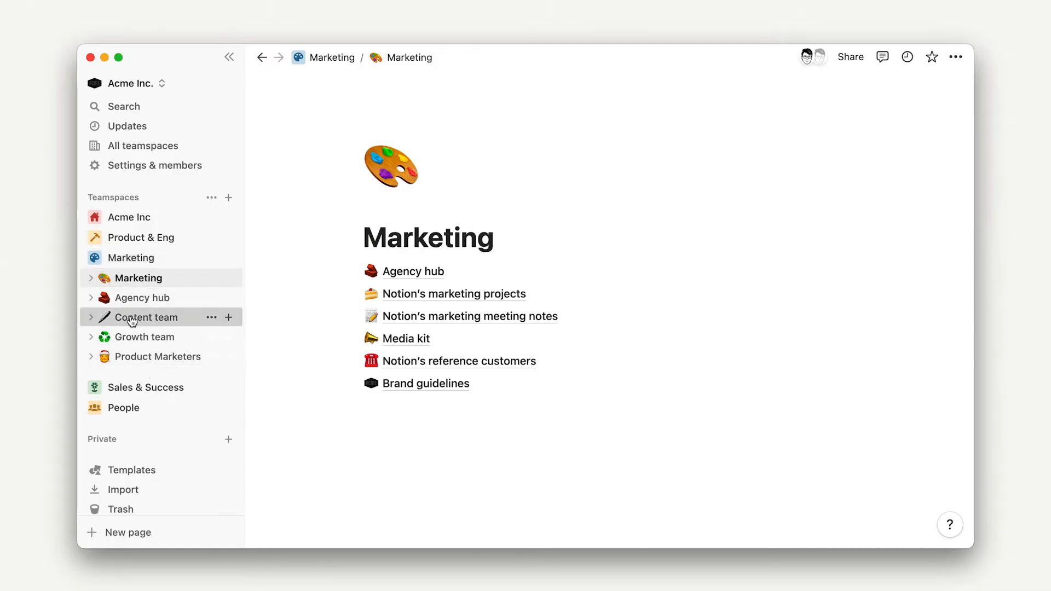
# Open Brand content under Content team and show its backlinks (Writing style guide, H2 planning).
pyautogui.click(144, 317)
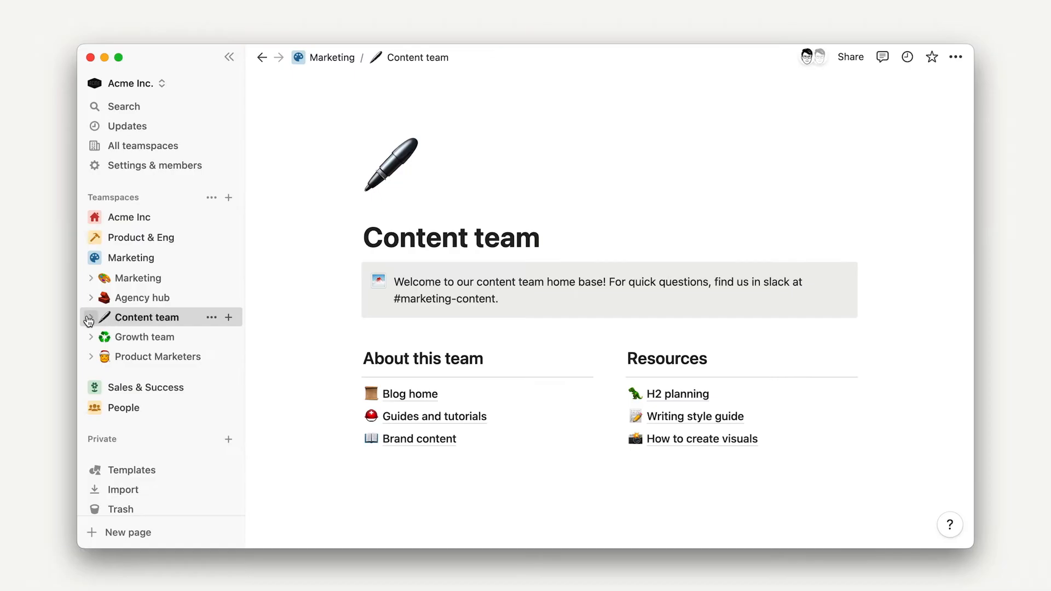
pyautogui.click(89, 318)
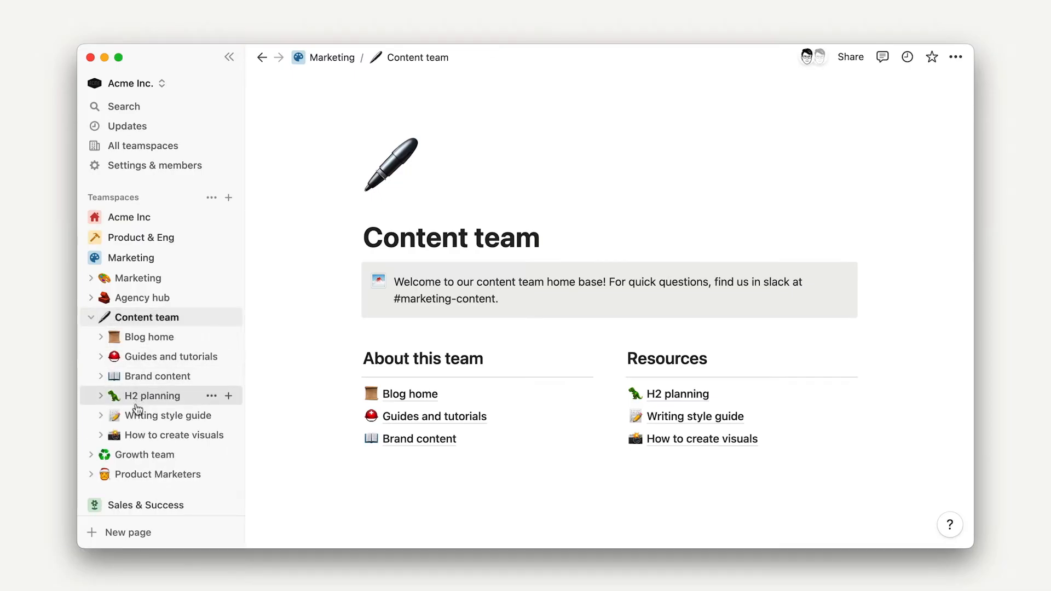
pyautogui.moveTo(149, 375)
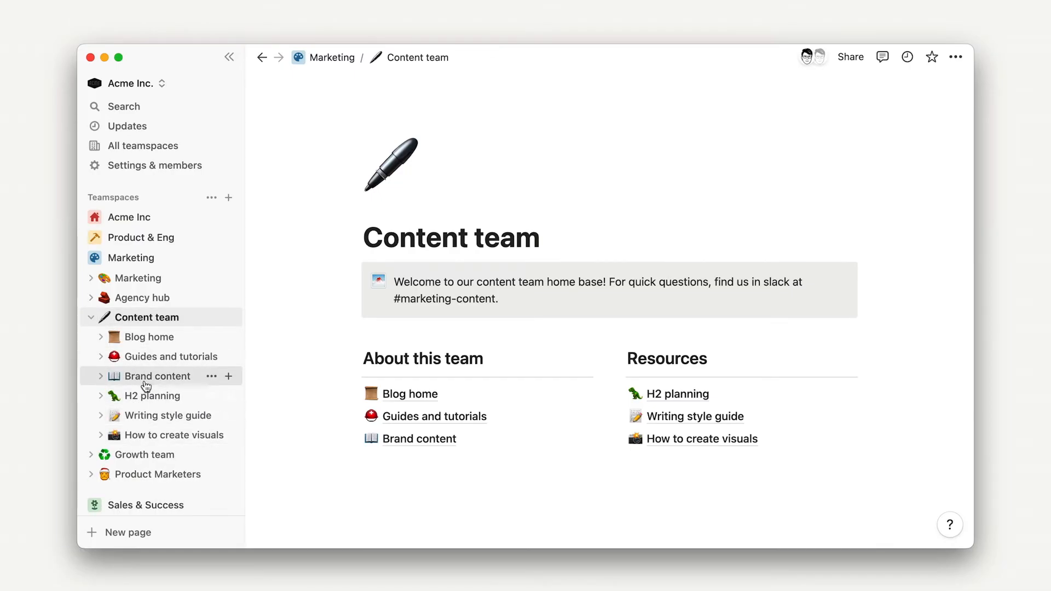
pyautogui.moveTo(155, 382)
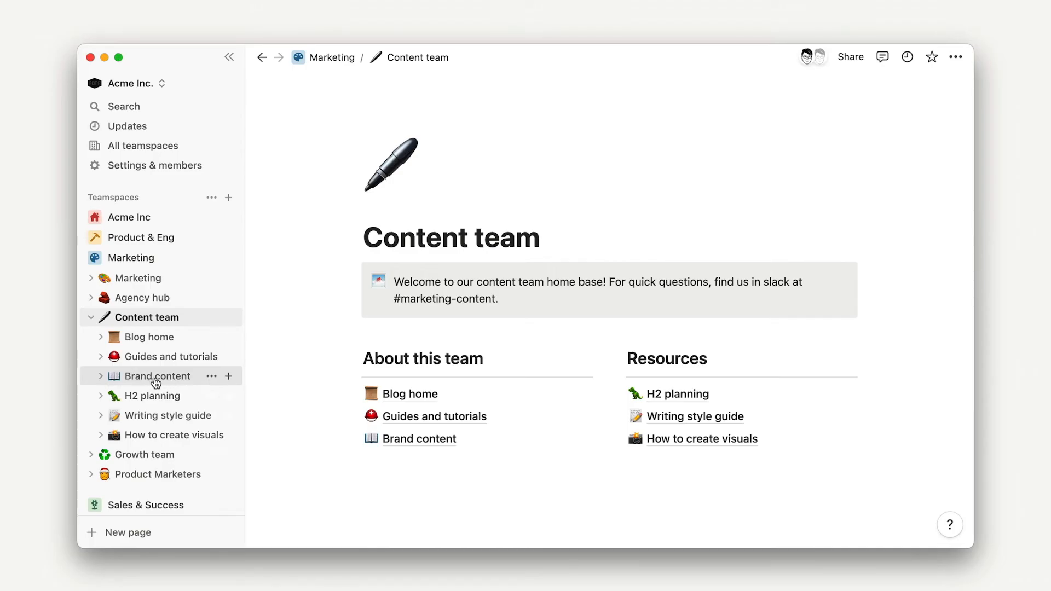
pyautogui.click(150, 375)
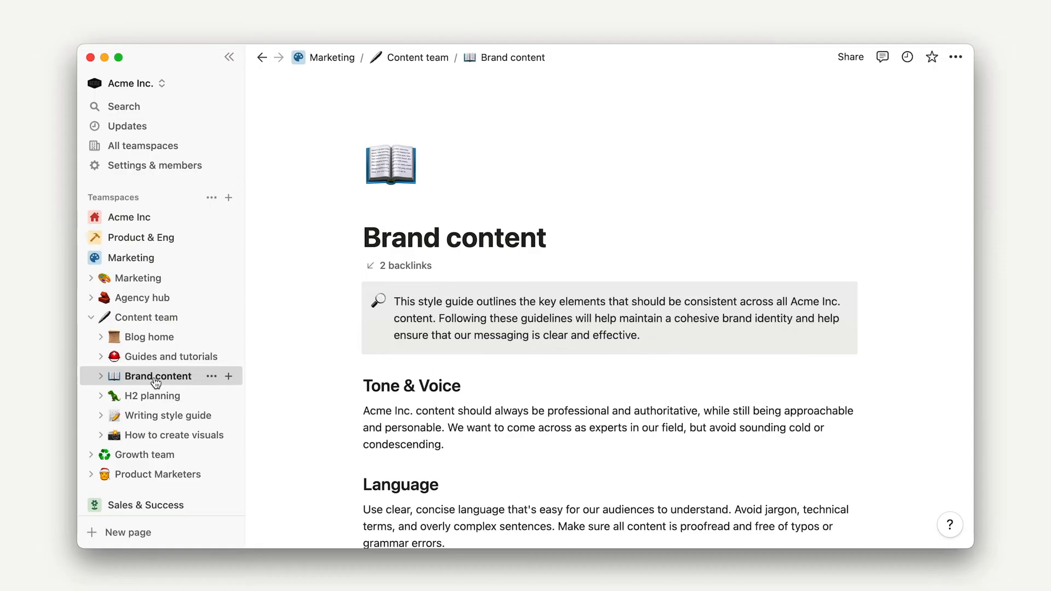
pyautogui.moveTo(399, 265)
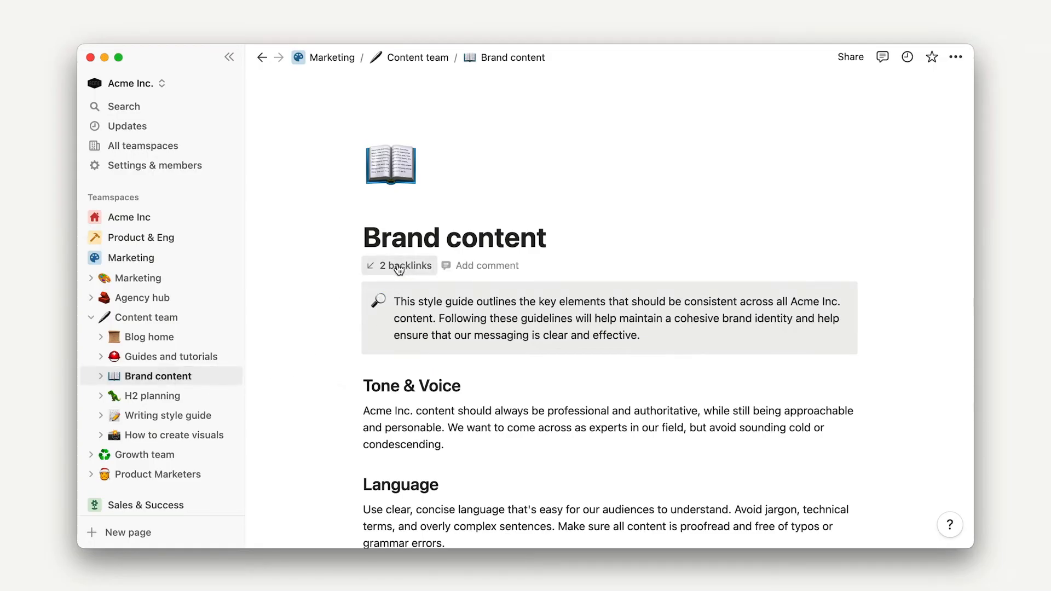
pyautogui.click(400, 265)
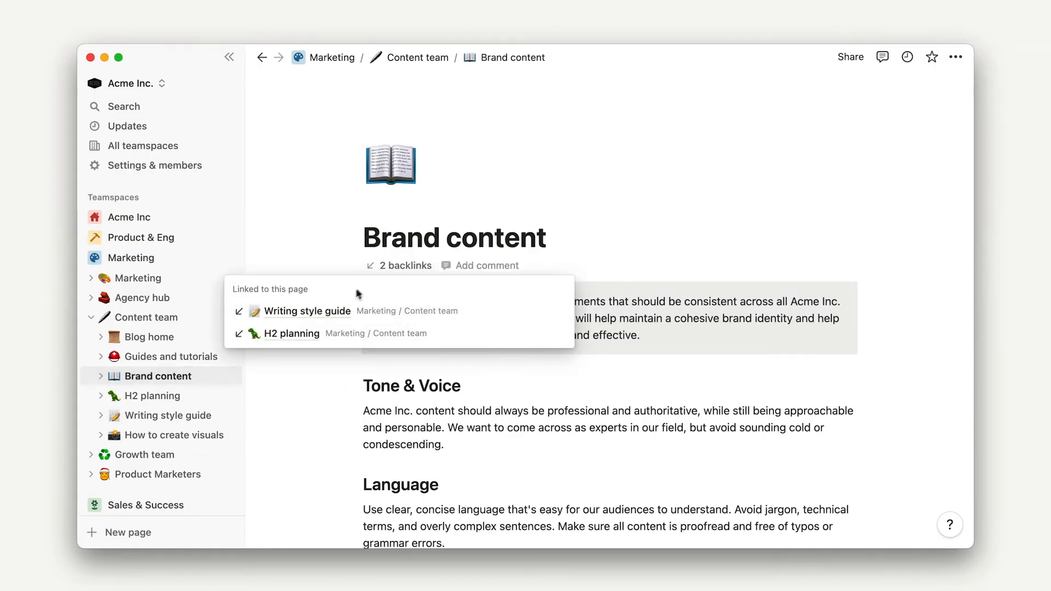
pyautogui.moveTo(322, 342)
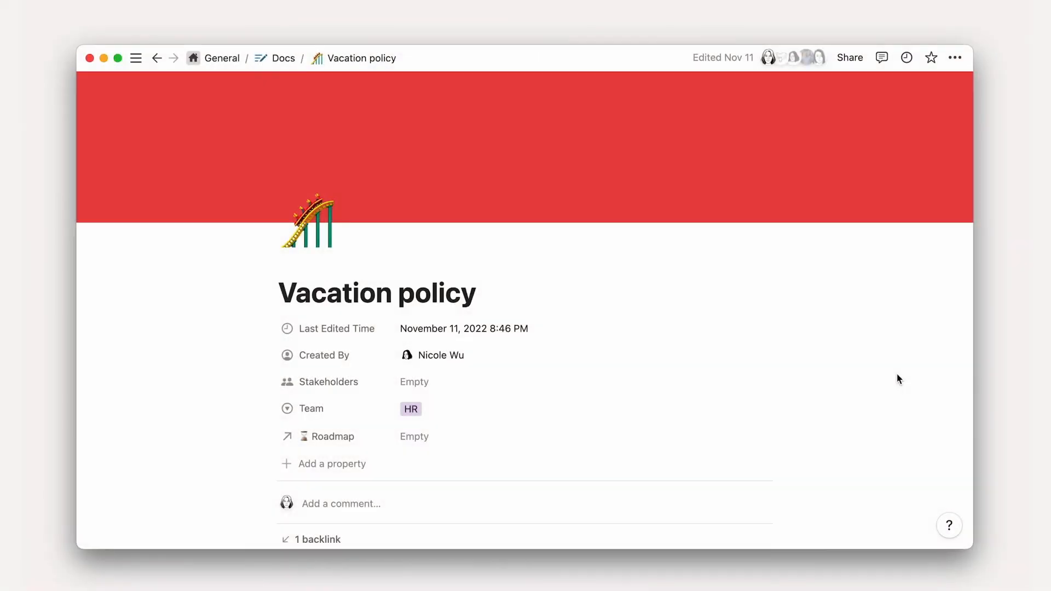
# Return to the Marketing page in the Marketing teamspace, starting a /br block command.
pyautogui.scroll(-3)
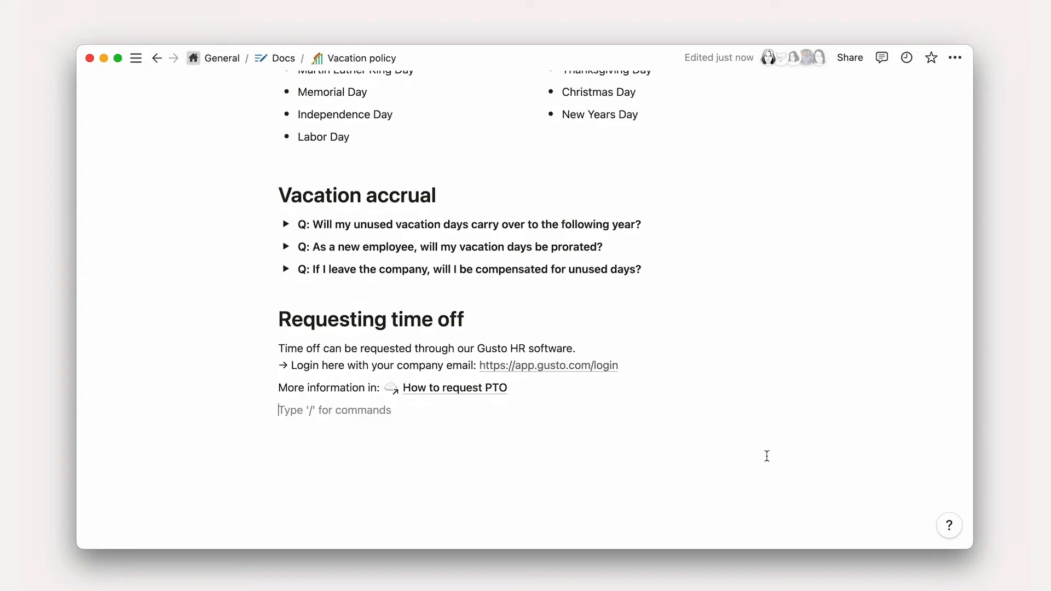
pyautogui.write('/br')
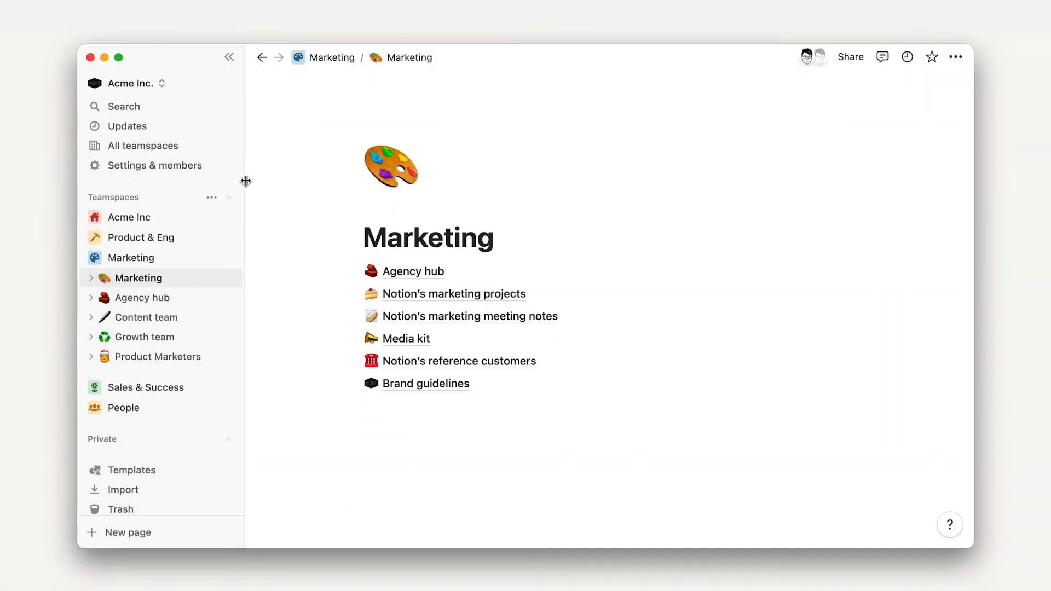
pyautogui.moveTo(229, 257)
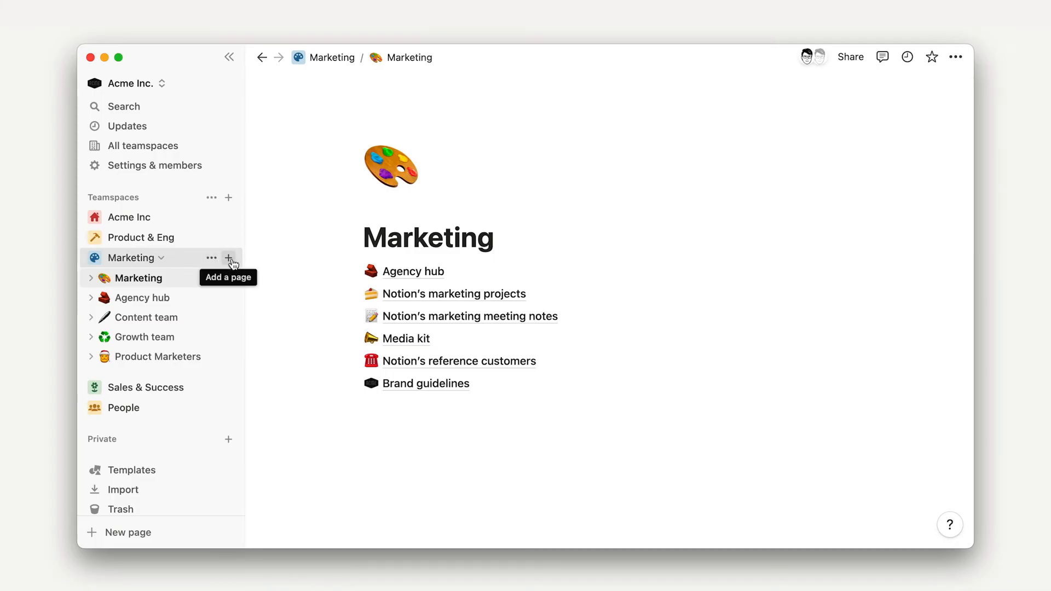
# Create a new page titled 'Brand style guide' in the Marketing teamspace.
pyautogui.click(229, 257)
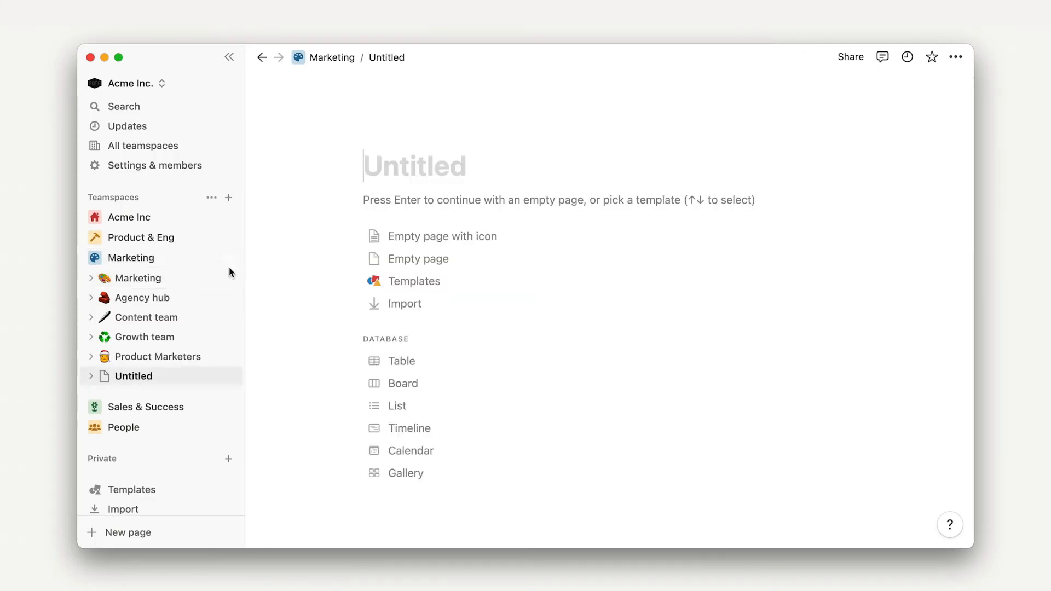
pyautogui.write('Brand style')
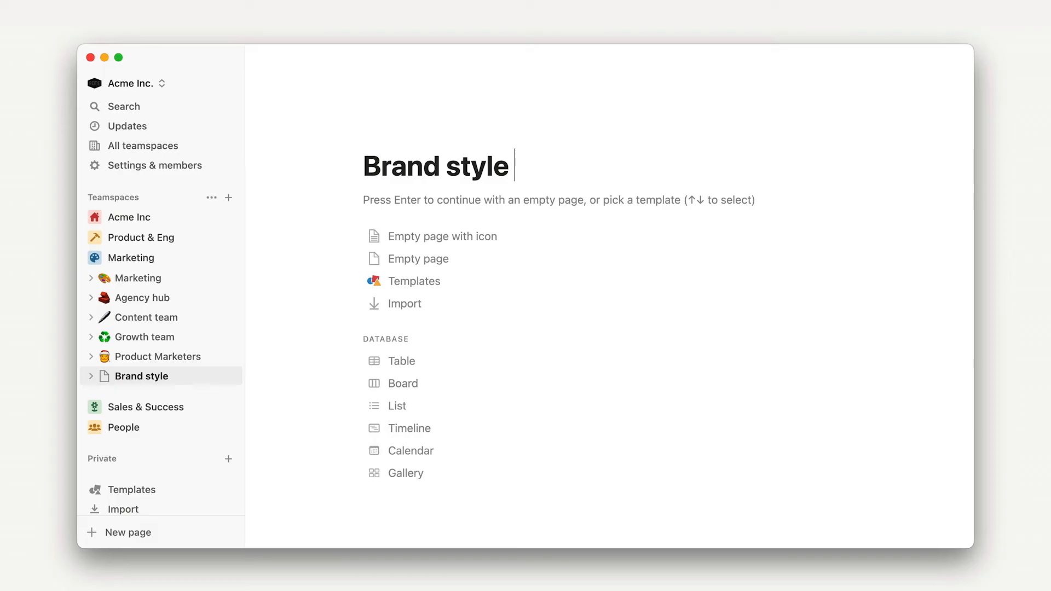
pyautogui.write('guide')
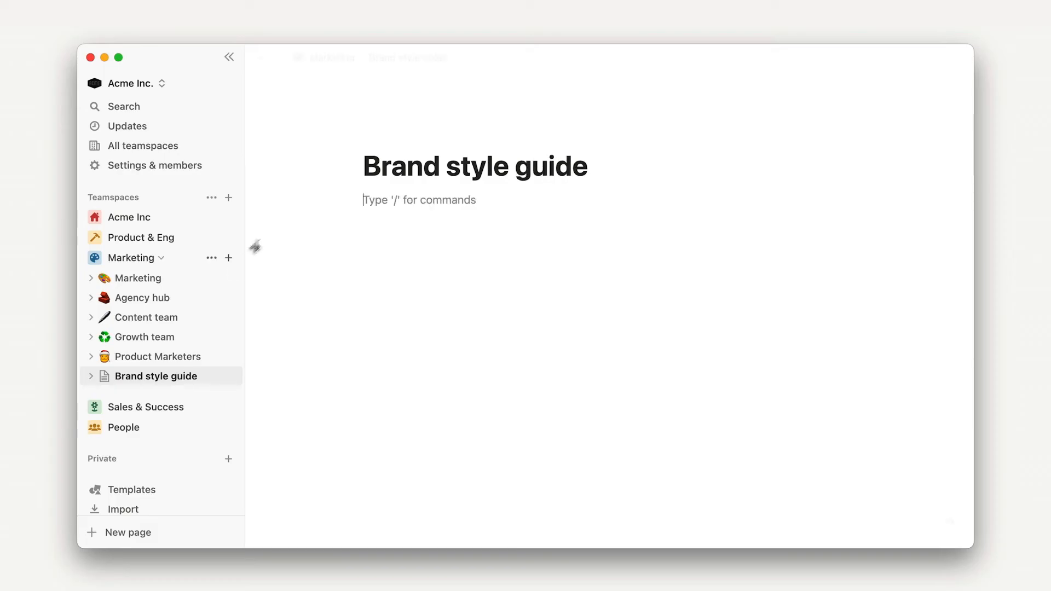
pyautogui.moveTo(331, 57)
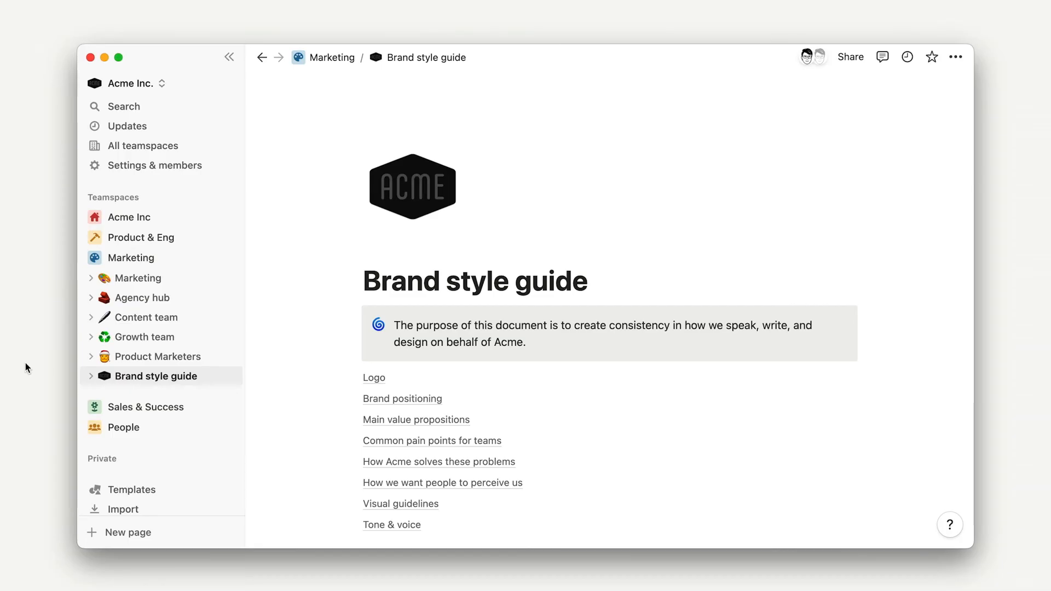
# Add a Video style guide page and an archive callout noting resources are kept 'here for historical context 🙂'.
pyautogui.scroll(-3)
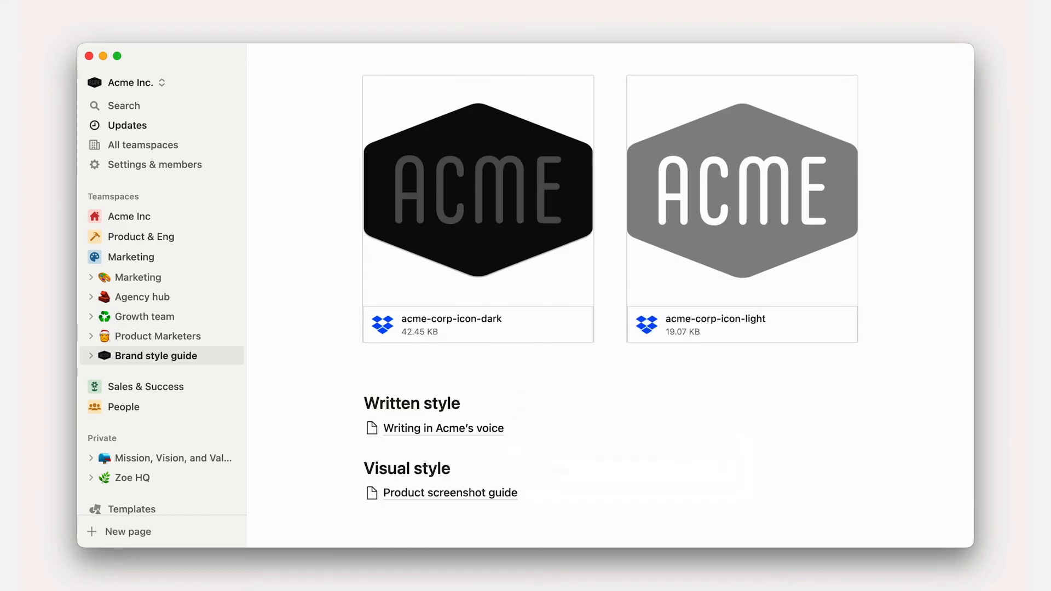
pyautogui.write('/turnpag')
pyautogui.write('Dont use these! Just h')
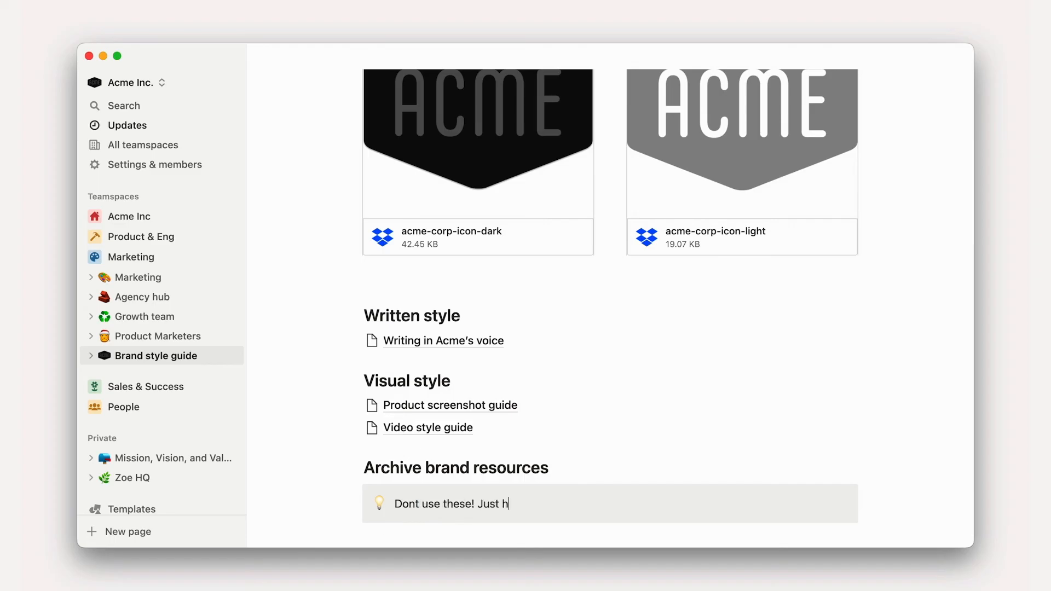
pyautogui.write('ere for historical co')
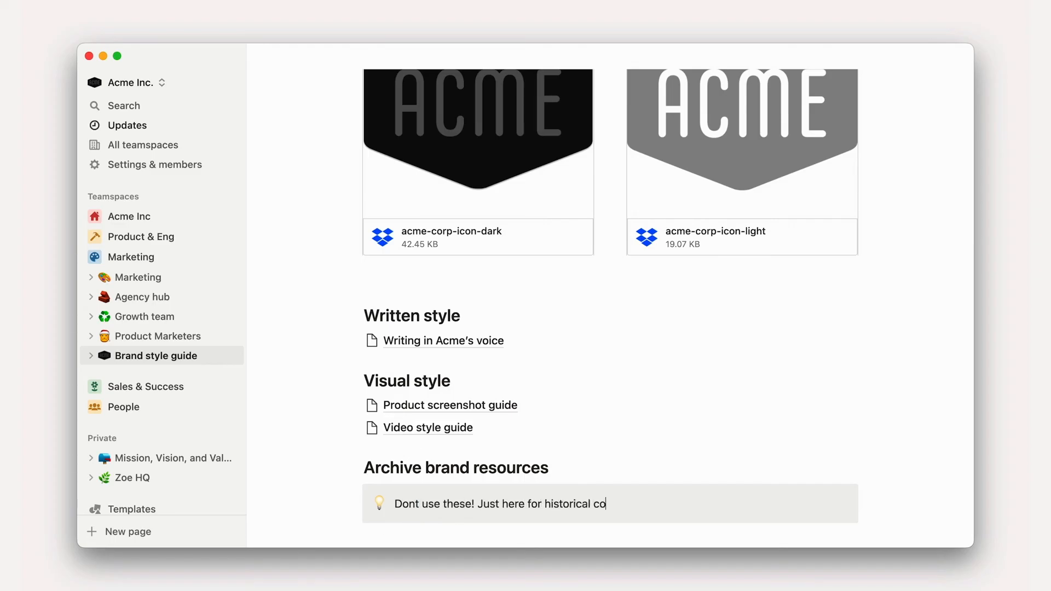
pyautogui.write('ntext 🙂')
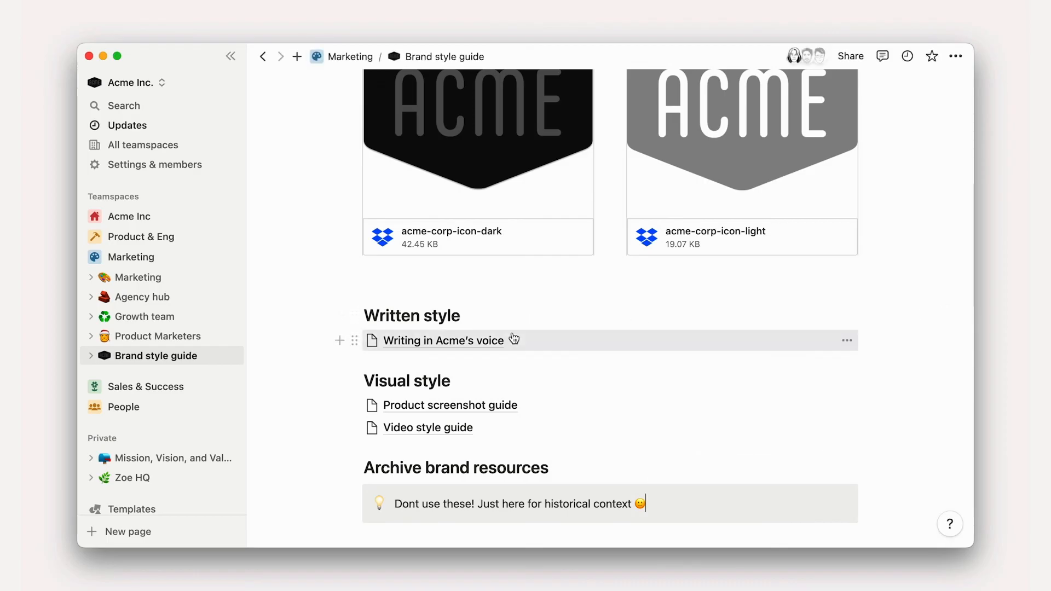
# Open the Writing in Acme's voice subpage and expand Brand style guide's three subpages in the sidebar.
pyautogui.click(444, 341)
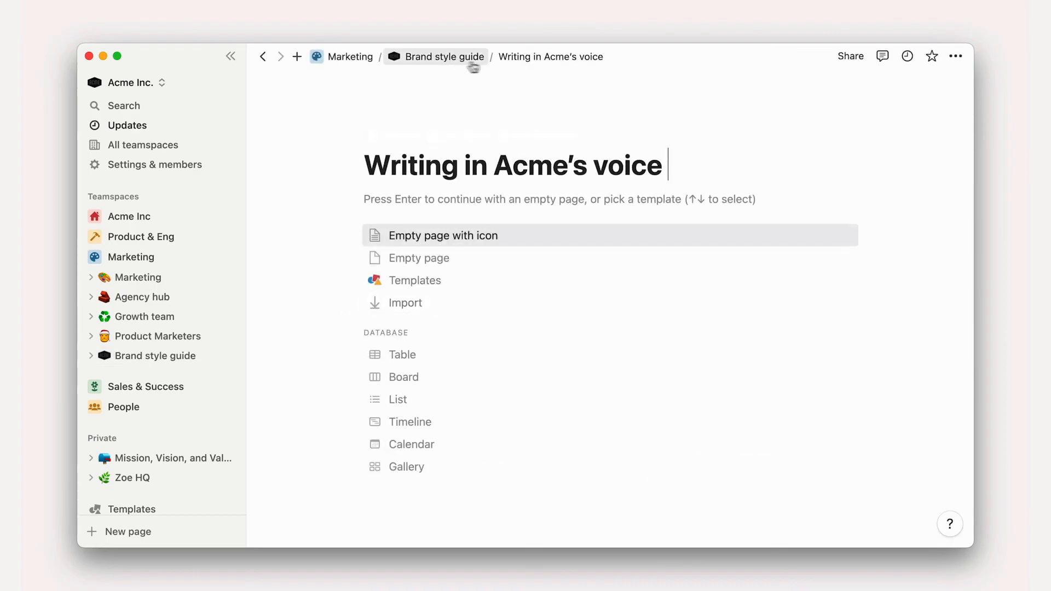
pyautogui.click(92, 356)
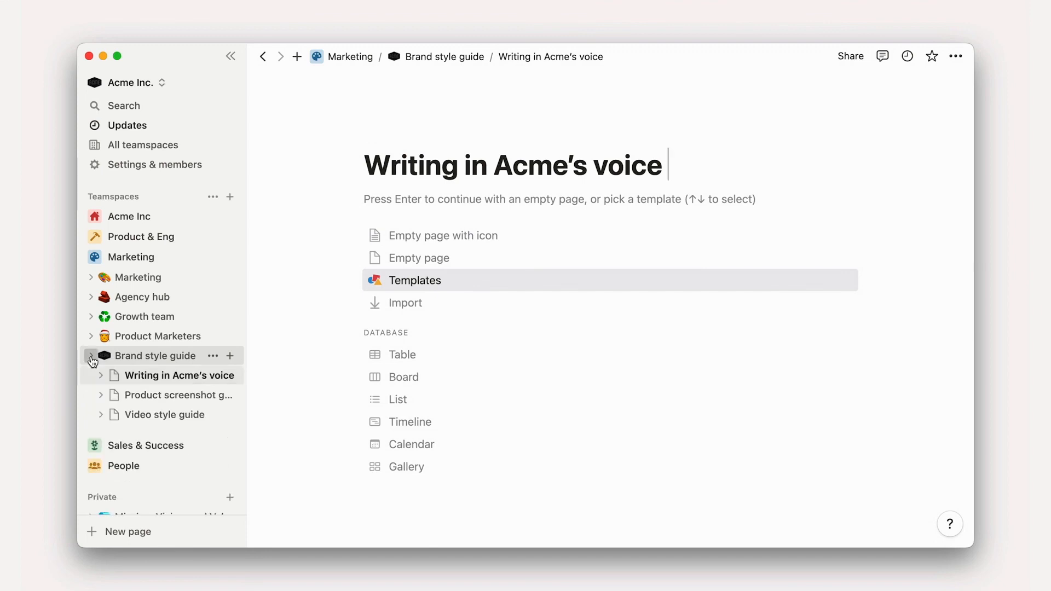